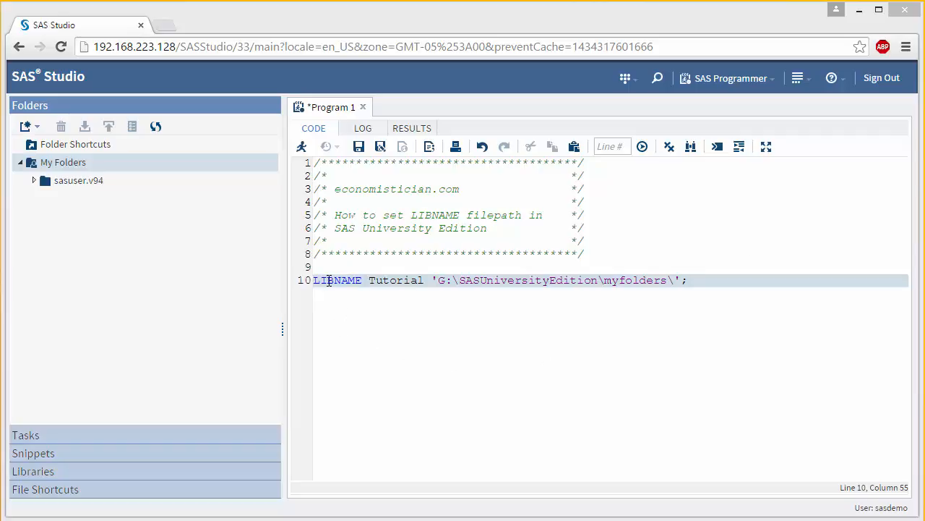
mouse_move(344, 292)
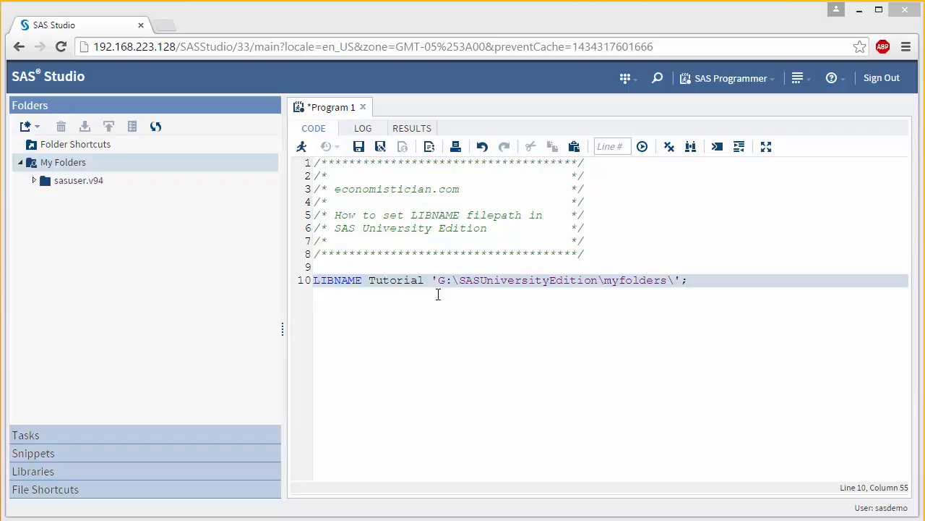
mouse_move(466, 290)
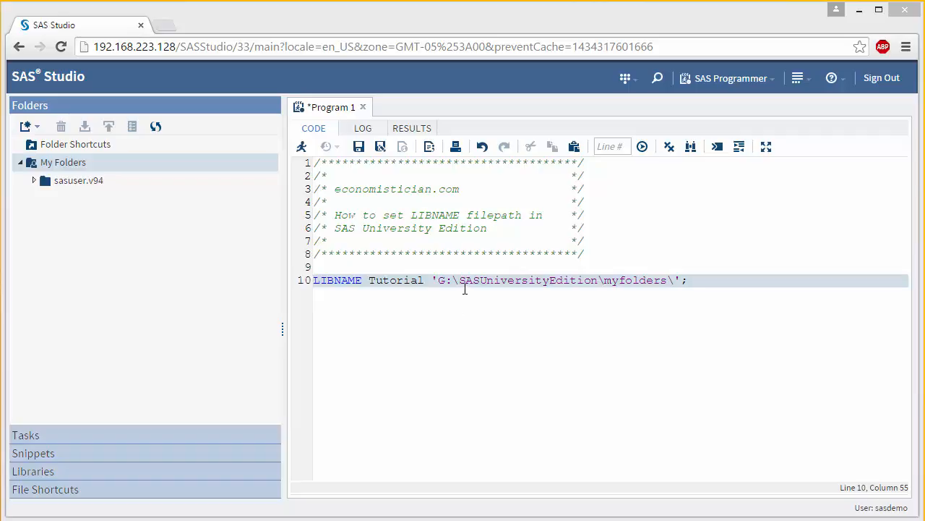
mouse_move(561, 303)
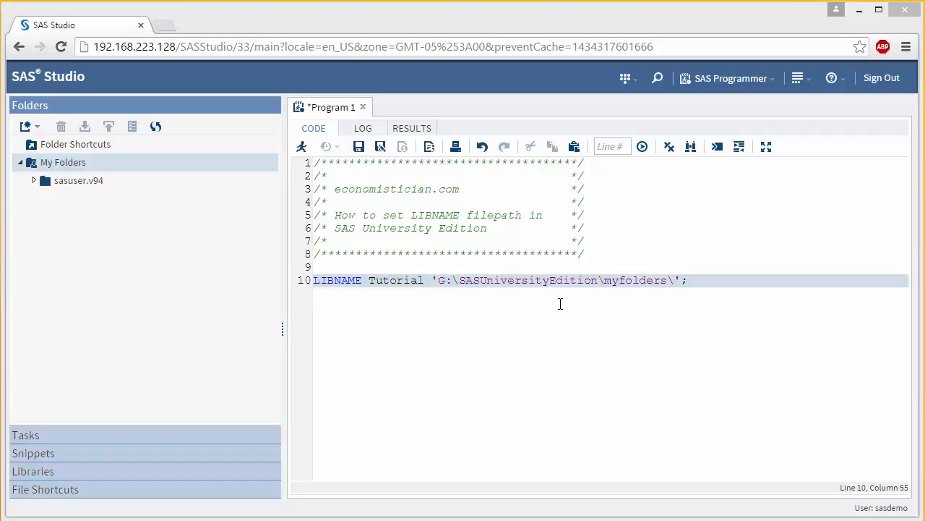
mouse_move(648, 297)
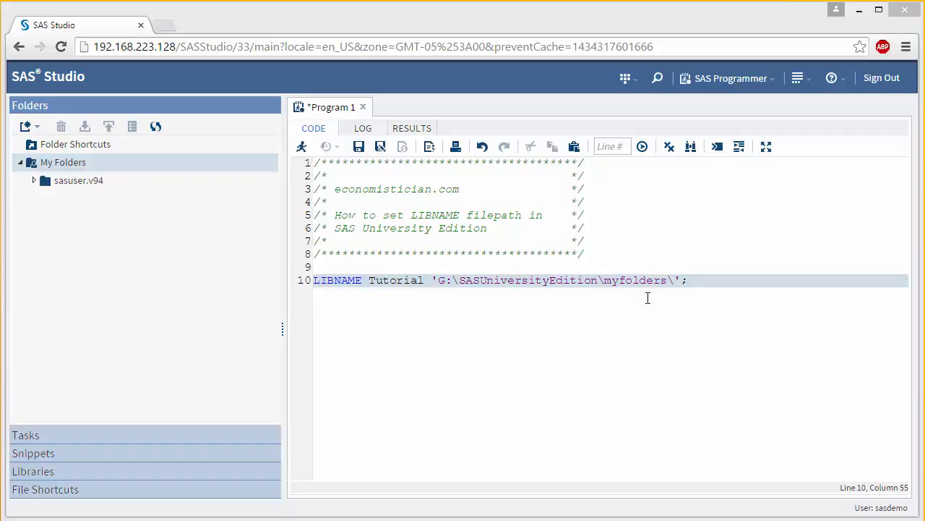
mouse_move(448, 294)
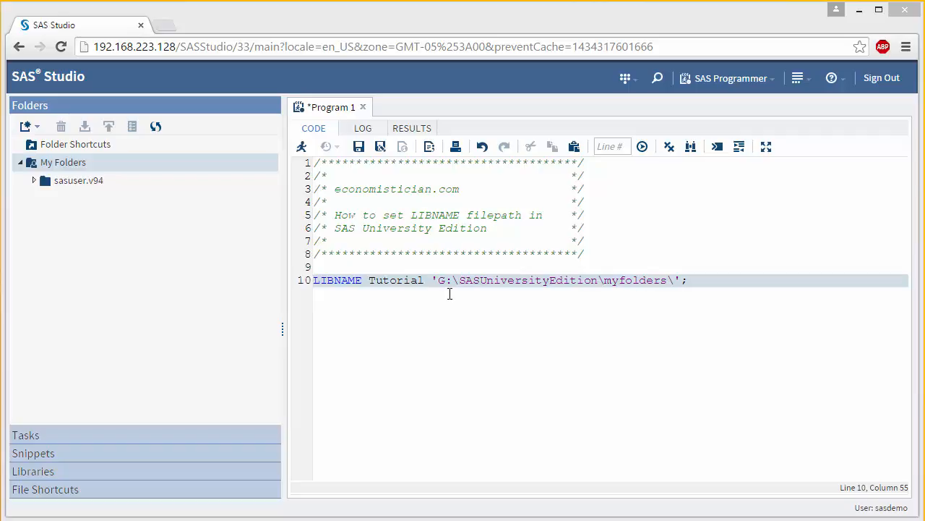
mouse_move(651, 304)
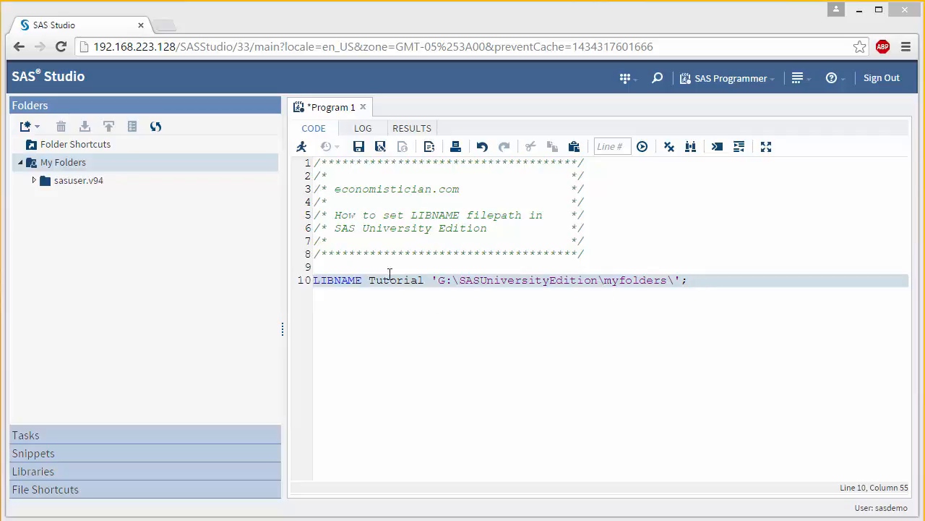
mouse_move(300, 146)
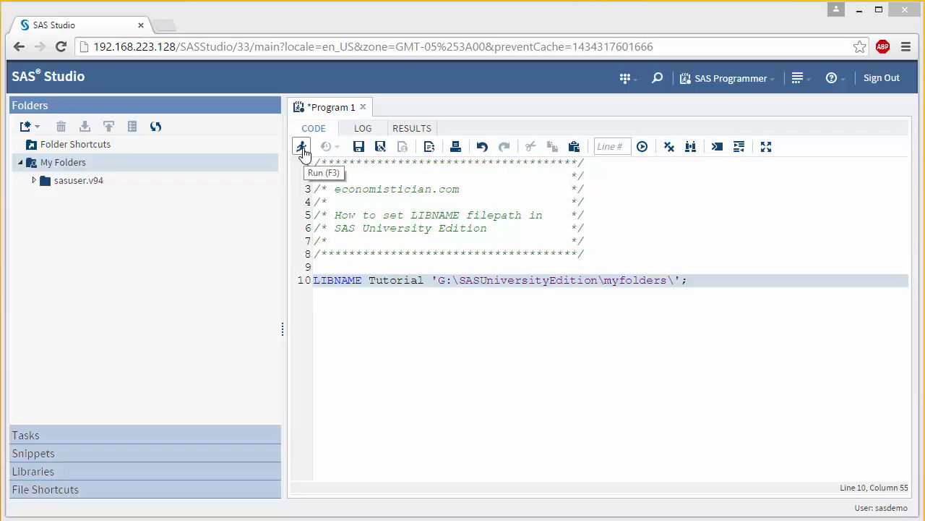
Run the LIBNAME program; the log reports library TUTORIAL does not exist for the G: path.
left_click(301, 147)
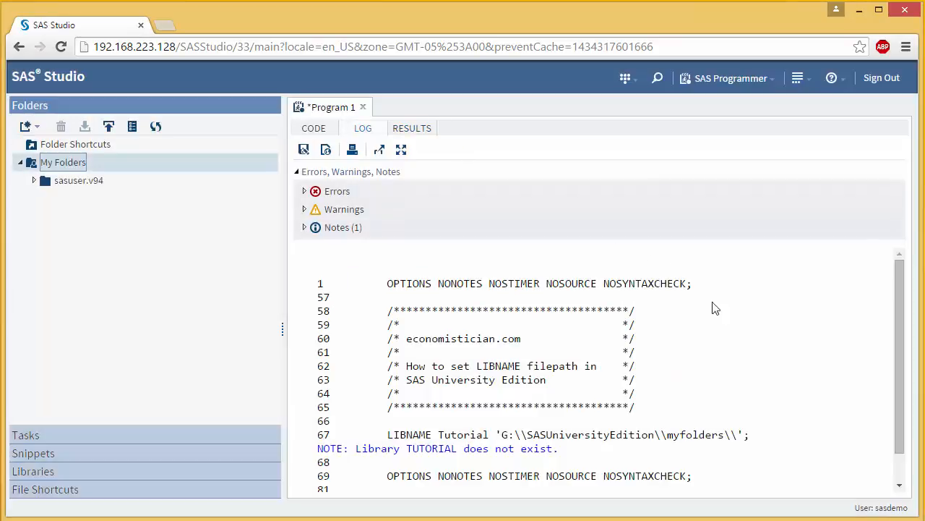
scroll("down", 3)
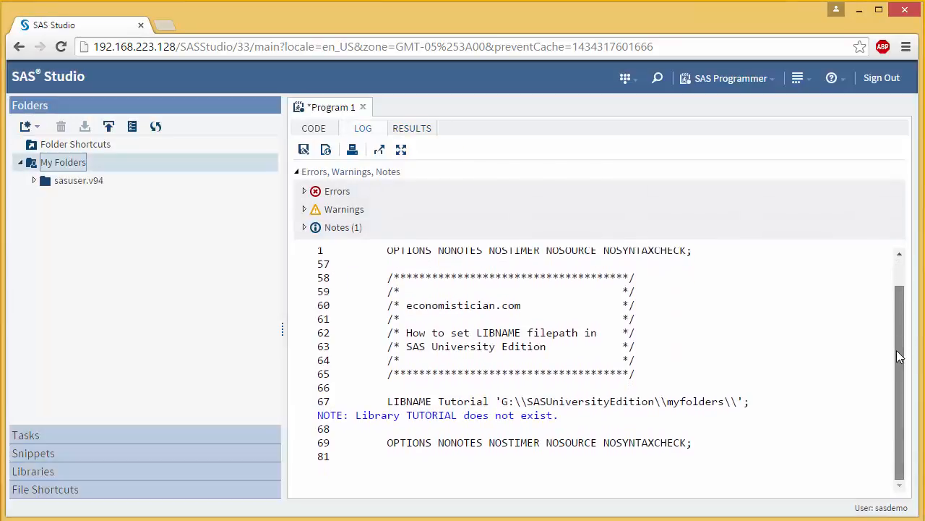
mouse_move(726, 358)
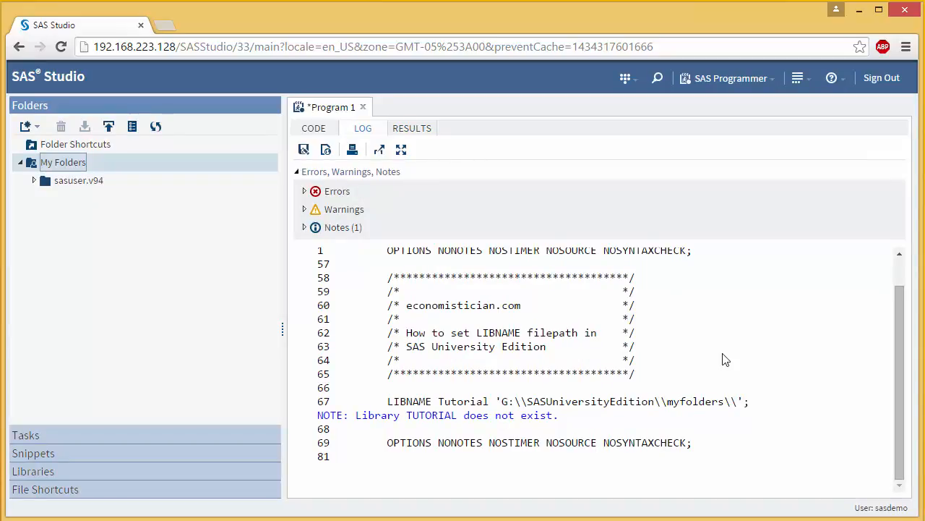
mouse_move(860, 81)
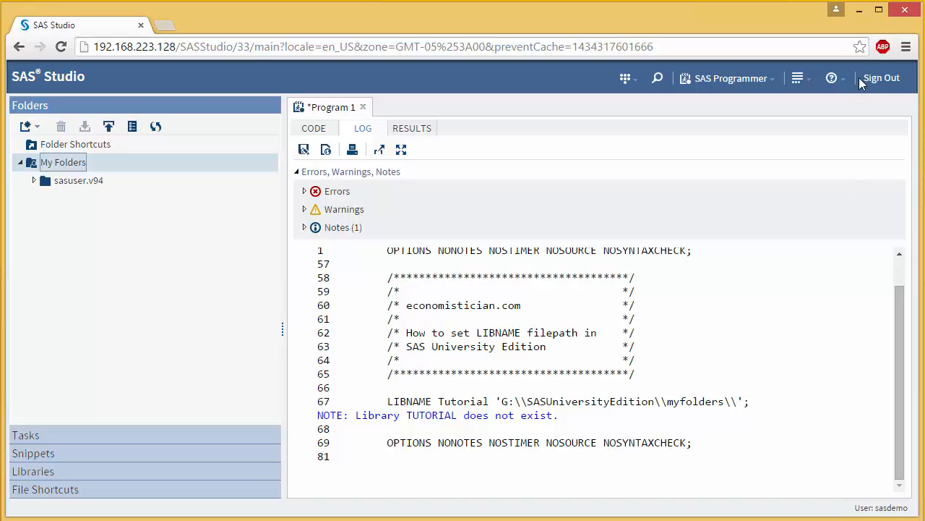
Start VMware Player as administrator and show the powered-off SAS-University-Edition machine's details.
right_click(354, 442)
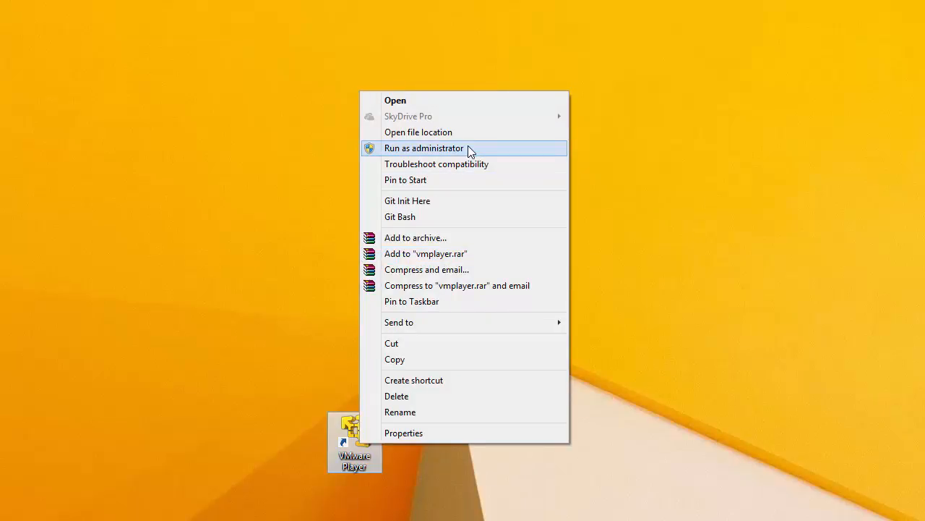
left_click(424, 148)
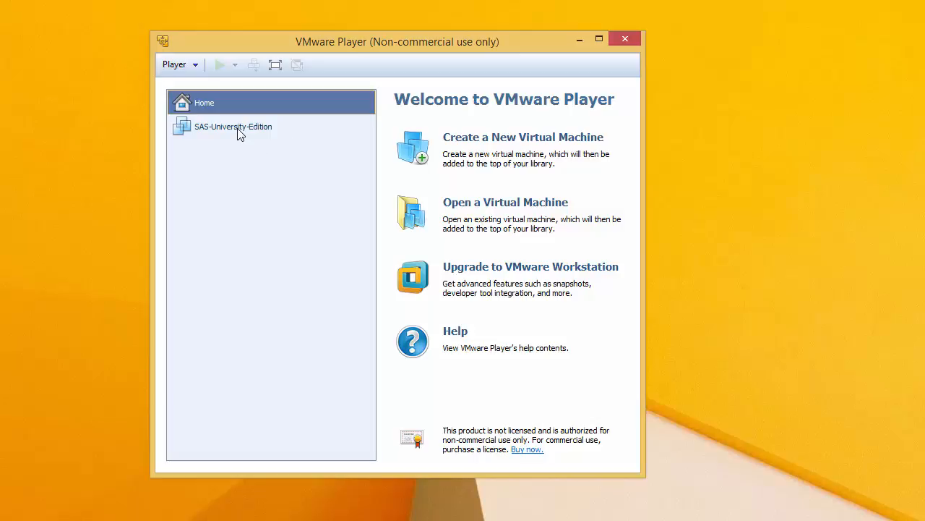
left_click(233, 128)
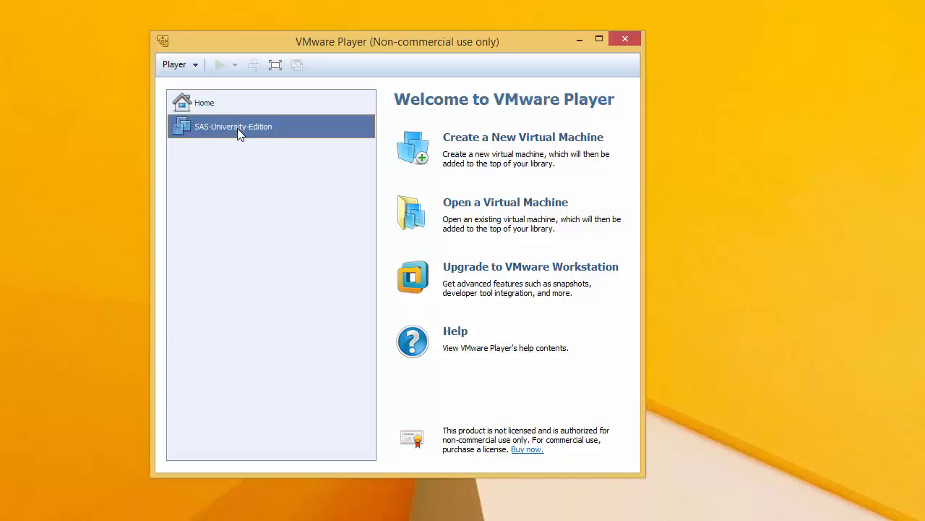
left_click(233, 126)
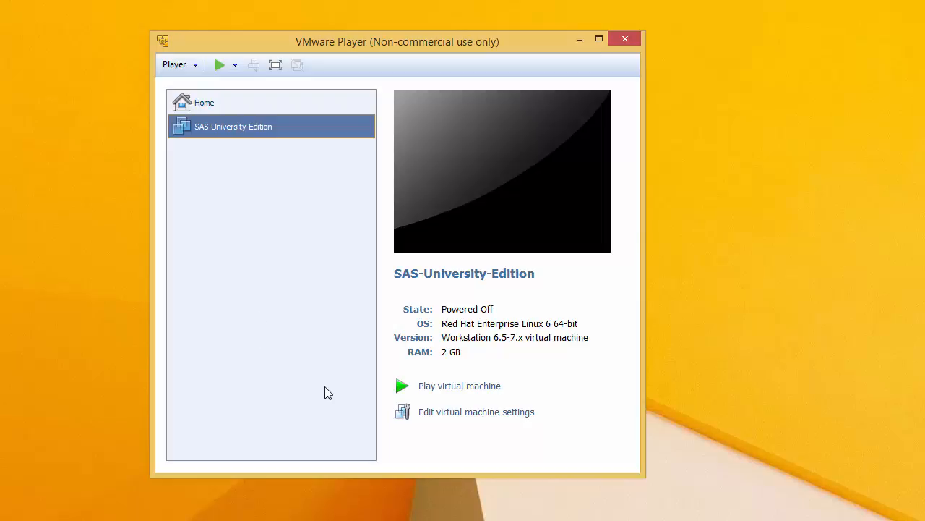
mouse_move(497, 438)
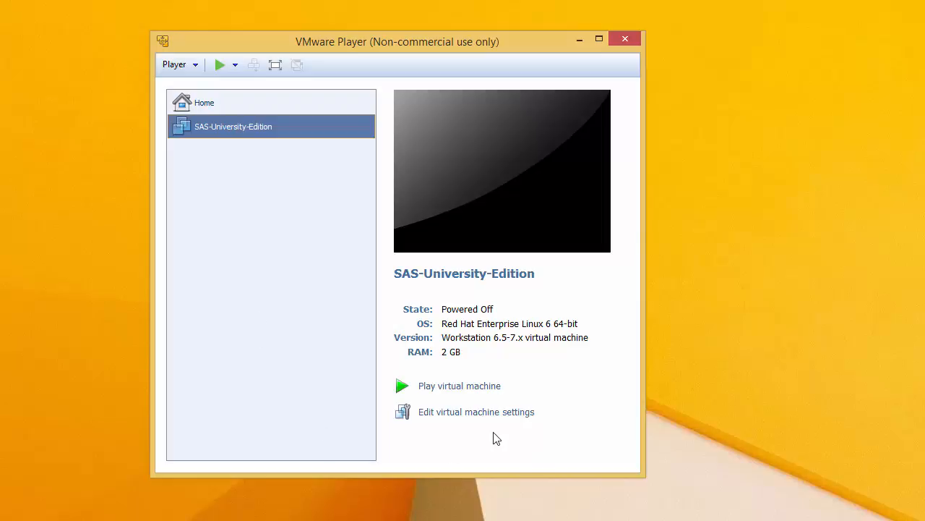
mouse_move(477, 411)
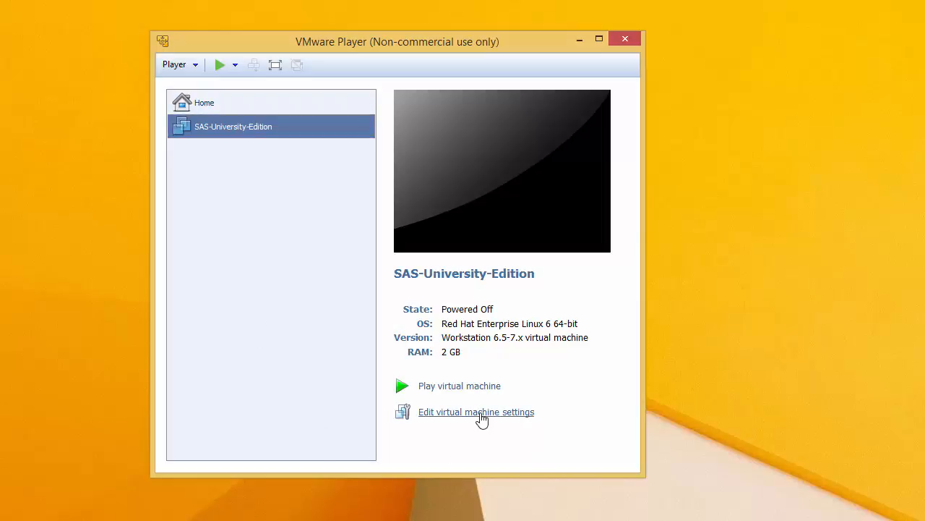
In the machine settings, set shared folders to always enabled and begin adding a new one.
left_click(476, 410)
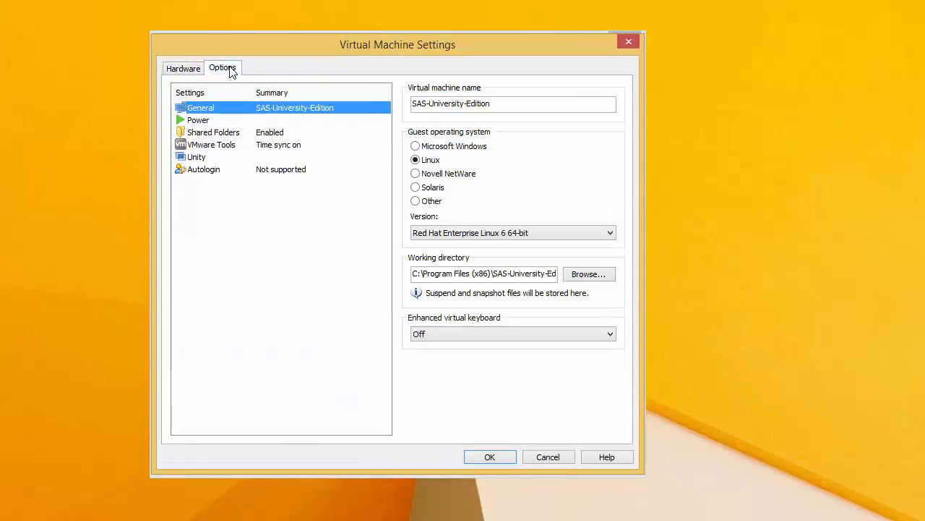
left_click(212, 132)
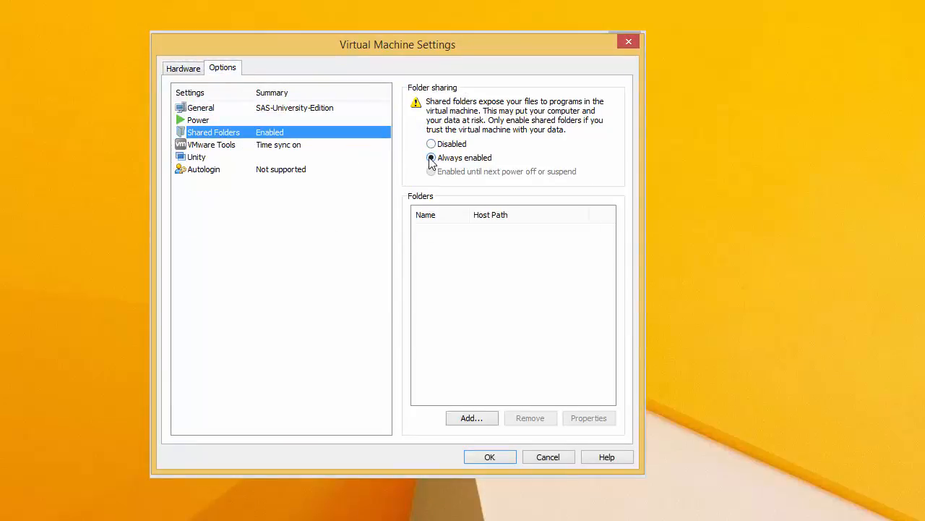
left_click(431, 158)
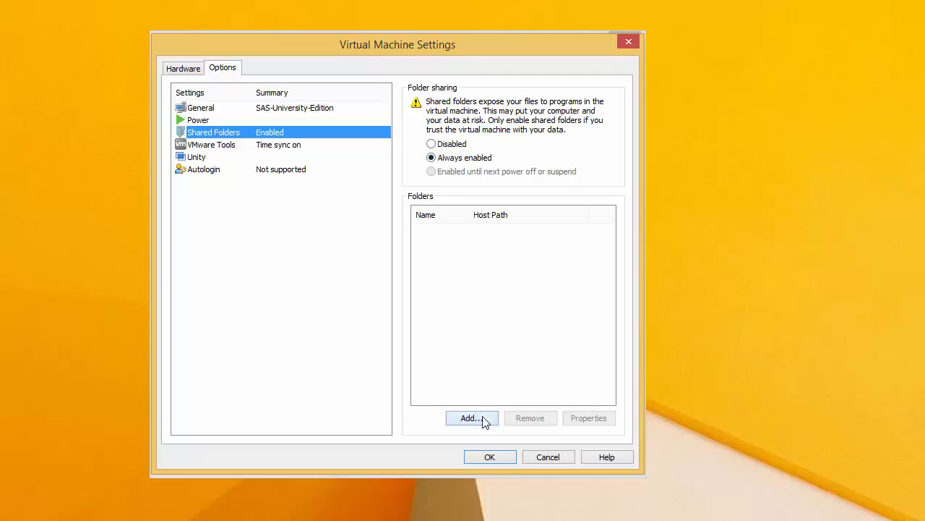
left_click(471, 418)
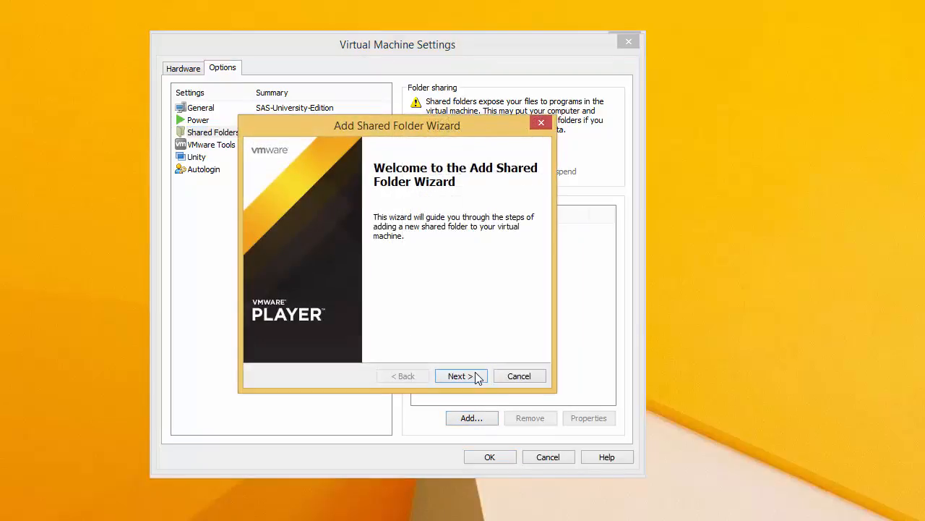
Browse to SASUniversityEdition\myfolders as the host folder, enable the share and finish the wizard.
left_click(459, 376)
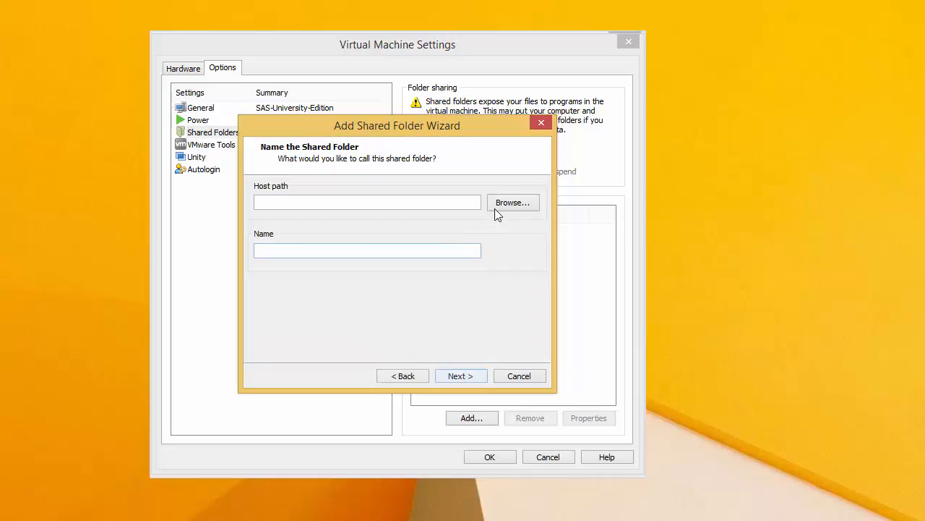
left_click(512, 203)
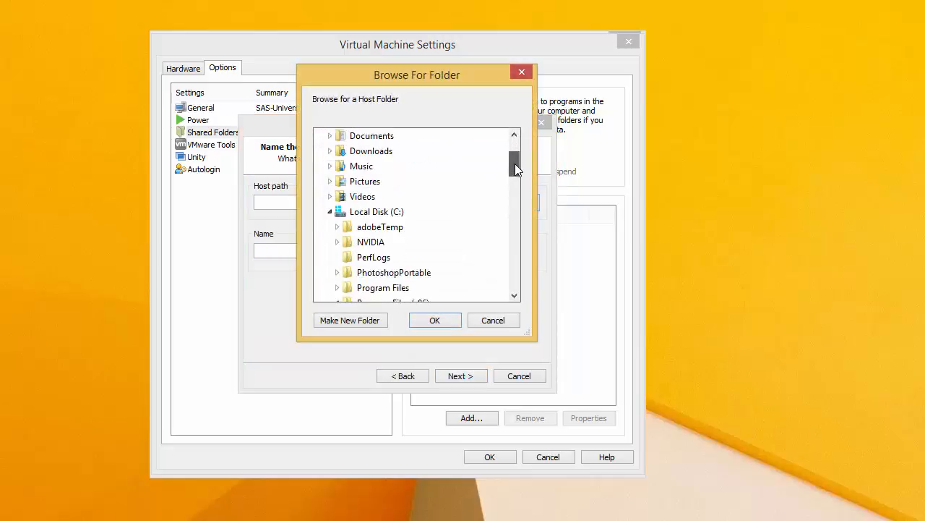
left_click(393, 287)
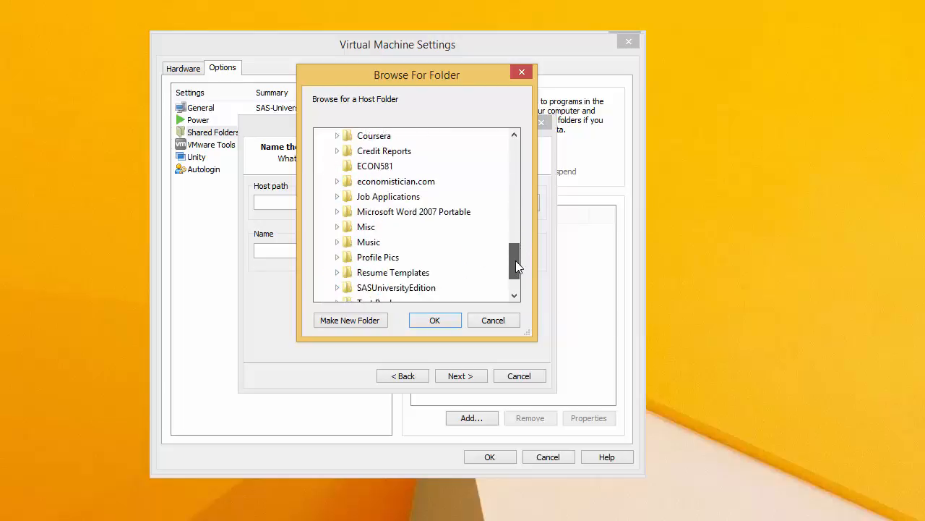
left_click(339, 288)
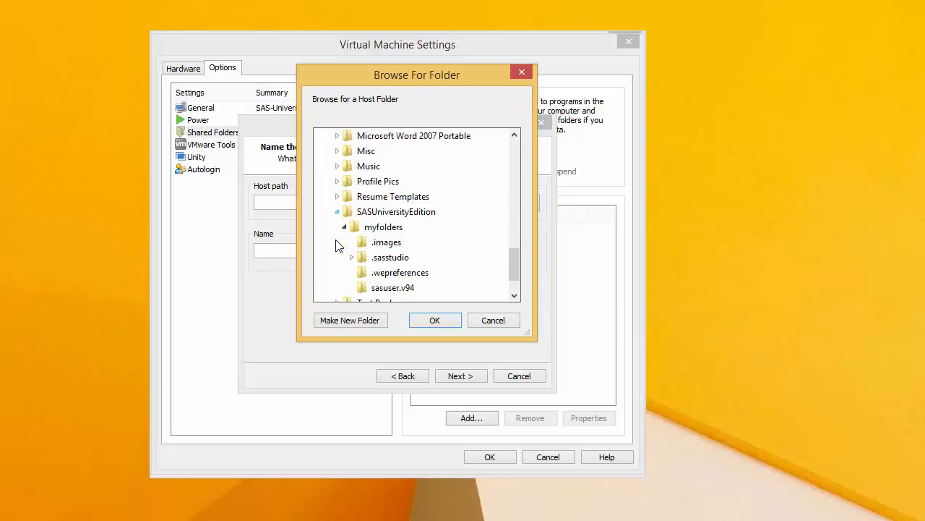
left_click(383, 225)
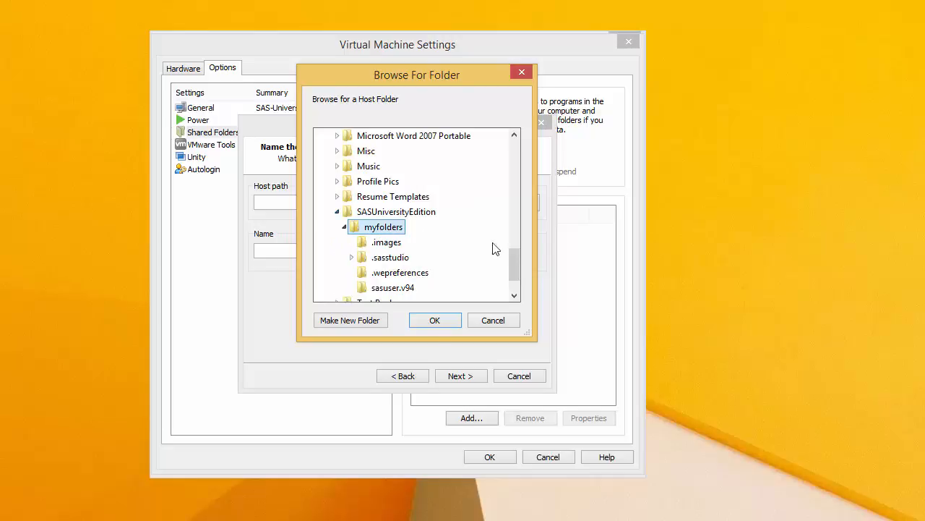
left_click(434, 320)
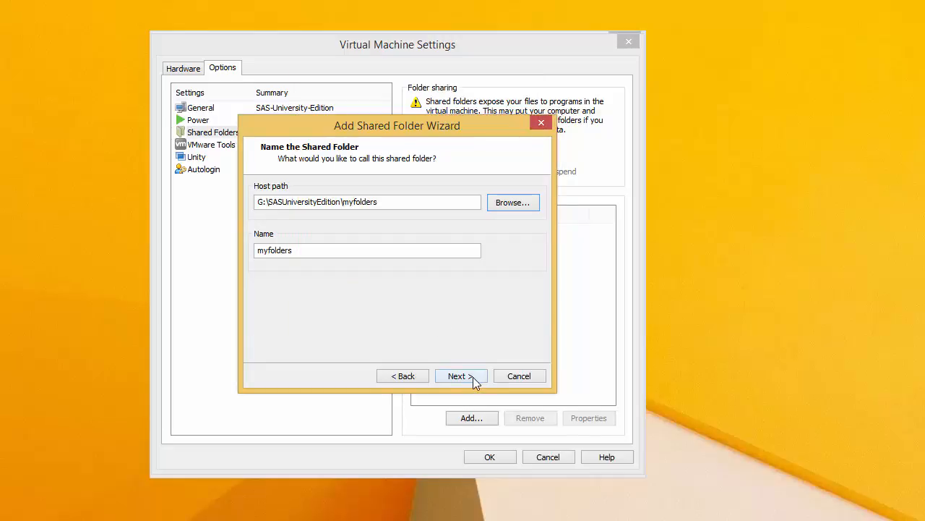
left_click(457, 376)
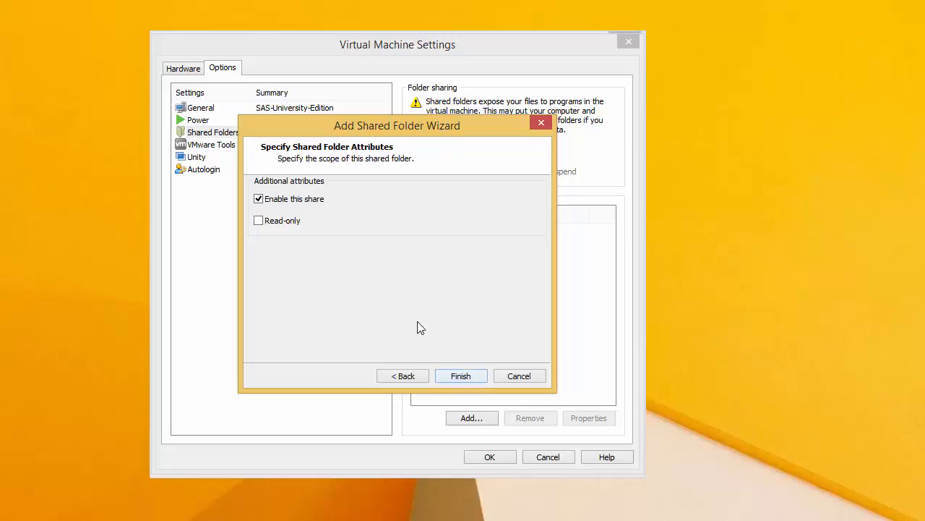
left_click(460, 376)
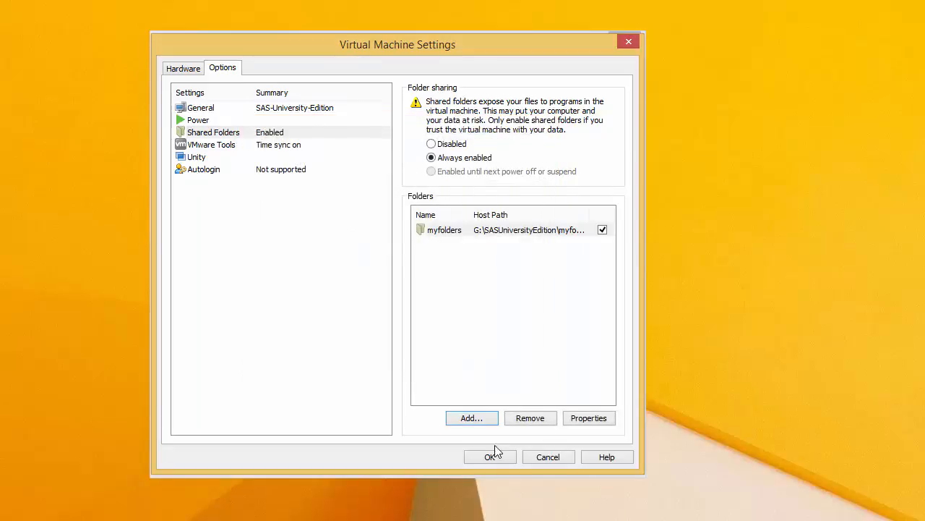
Apply the virtual machine settings and play the SAS University Edition machine.
left_click(490, 457)
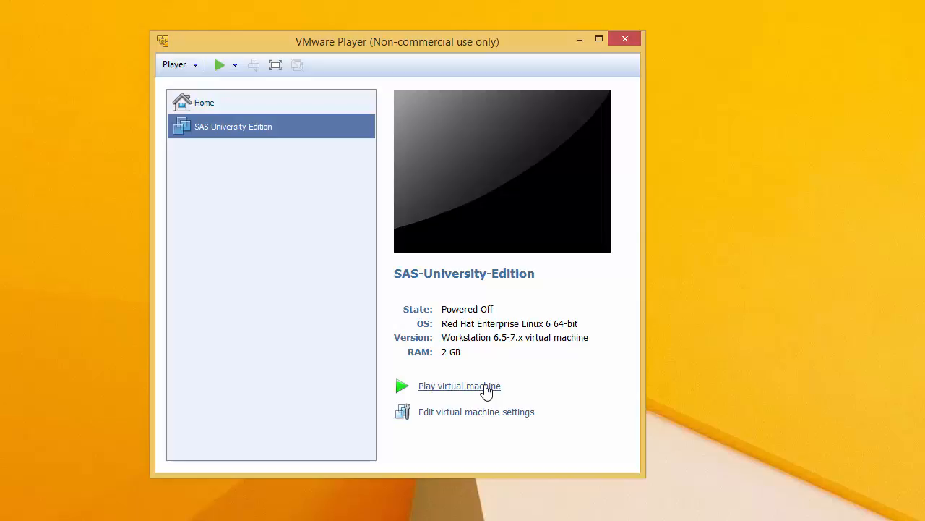
left_click(460, 385)
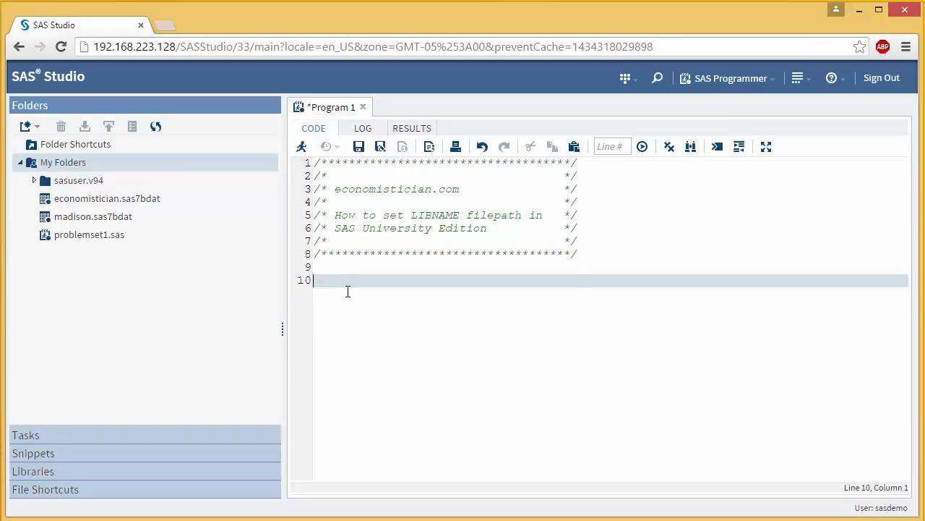
Write LIBNAME Tutorial '/folders/myfolders/'; on line 10 of the program.
type("LI")
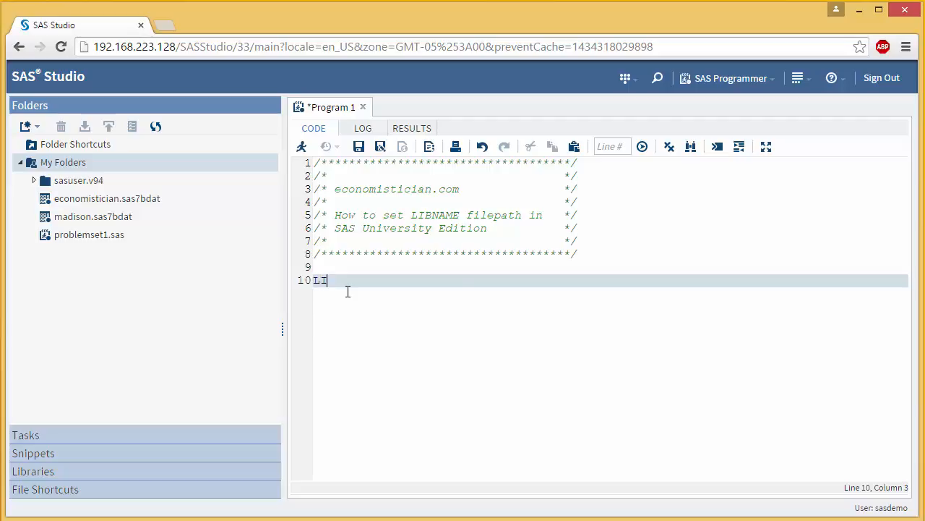
type("BNAME")
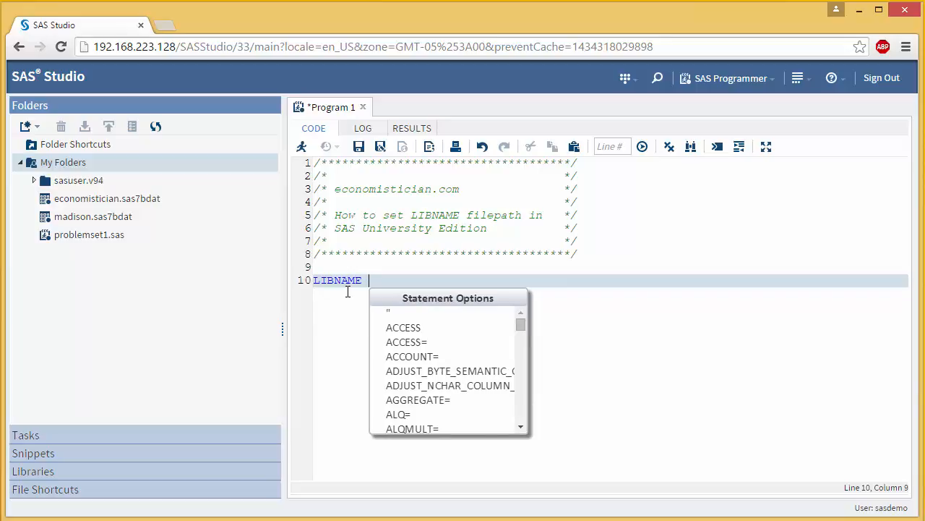
type("Tutorial")
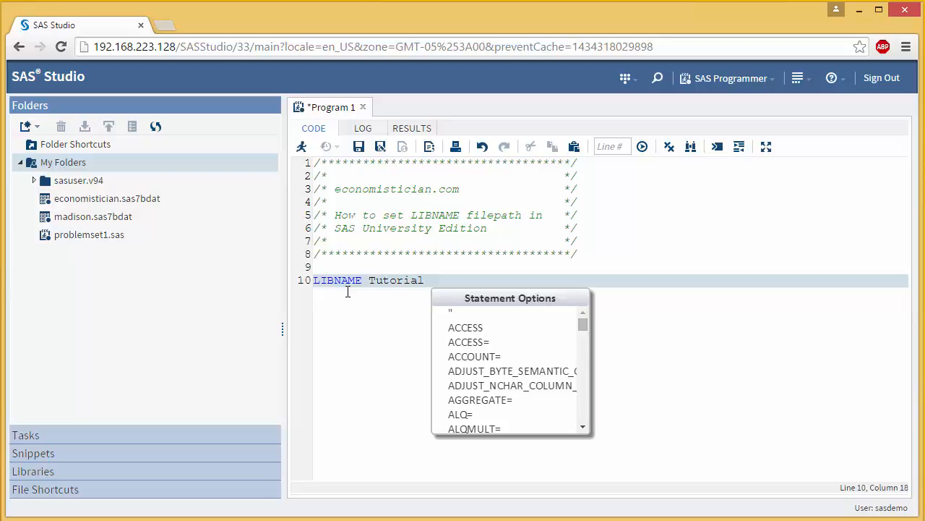
type("'")
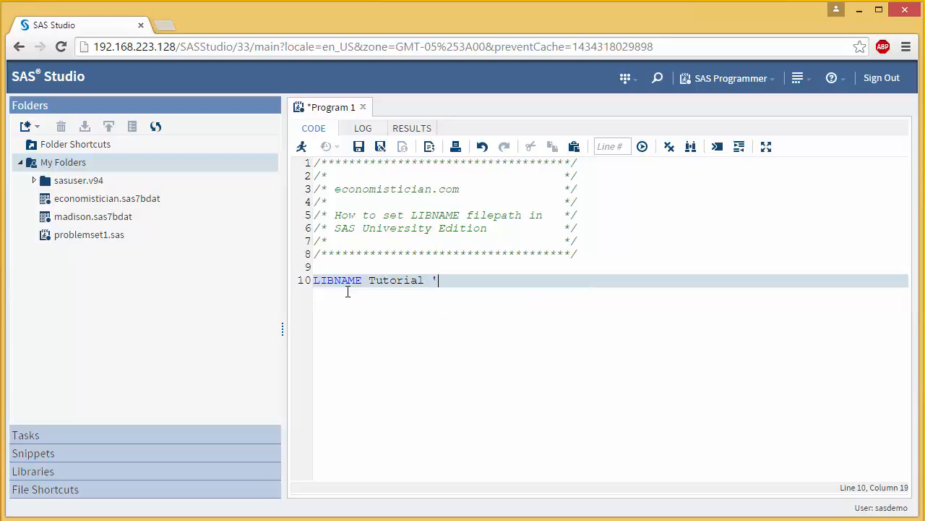
type("/")
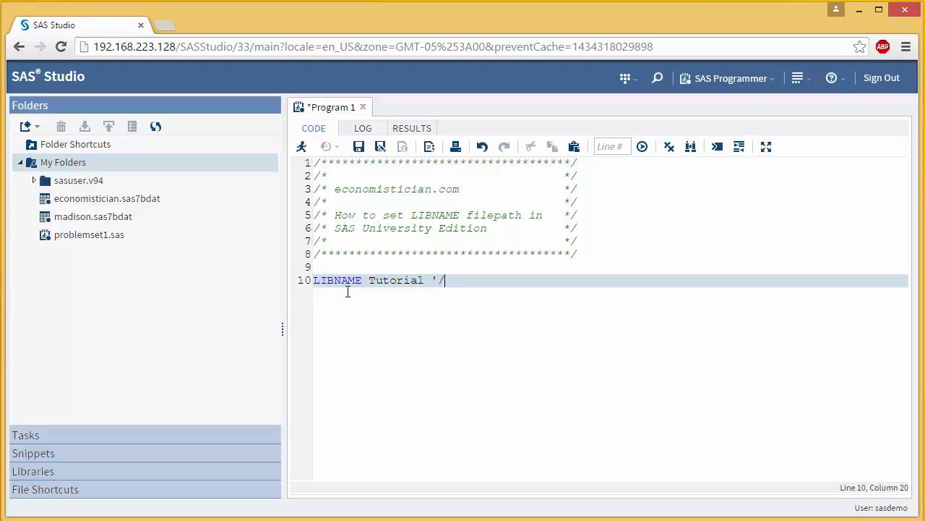
type("f")
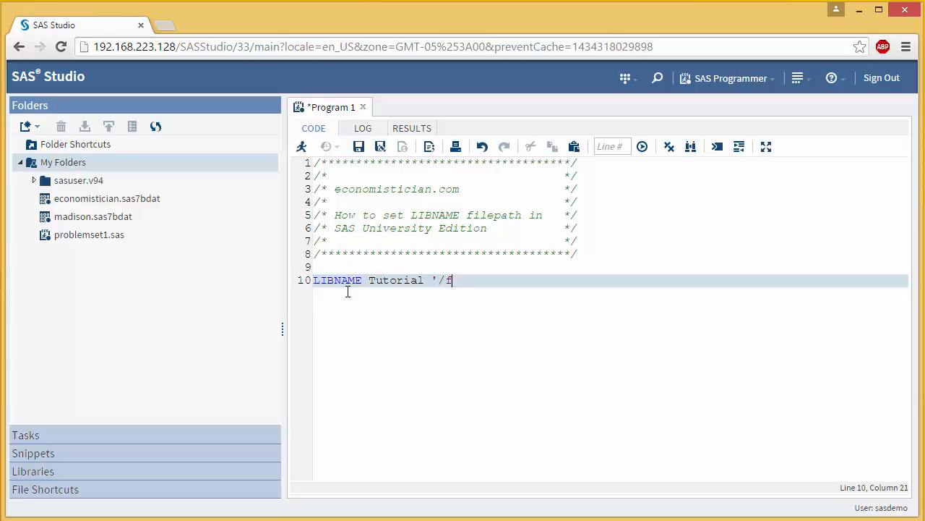
type("olders")
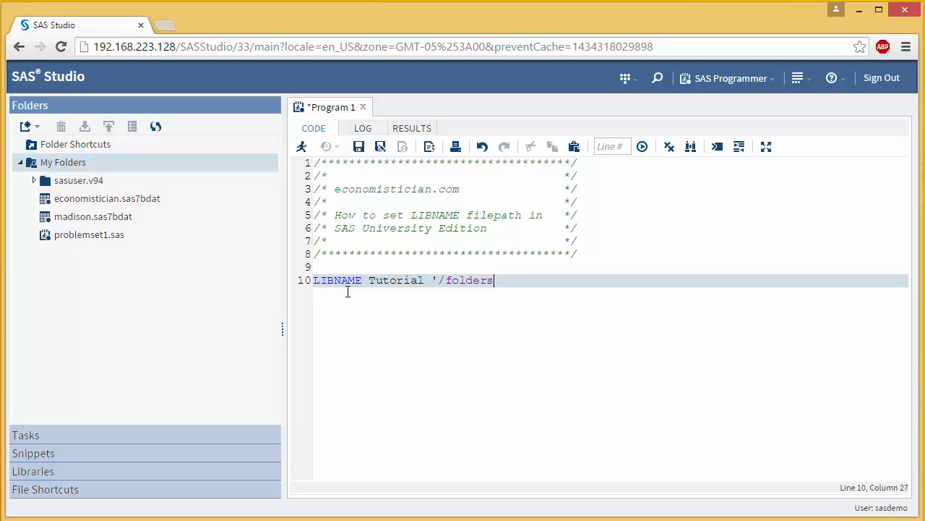
type("/")
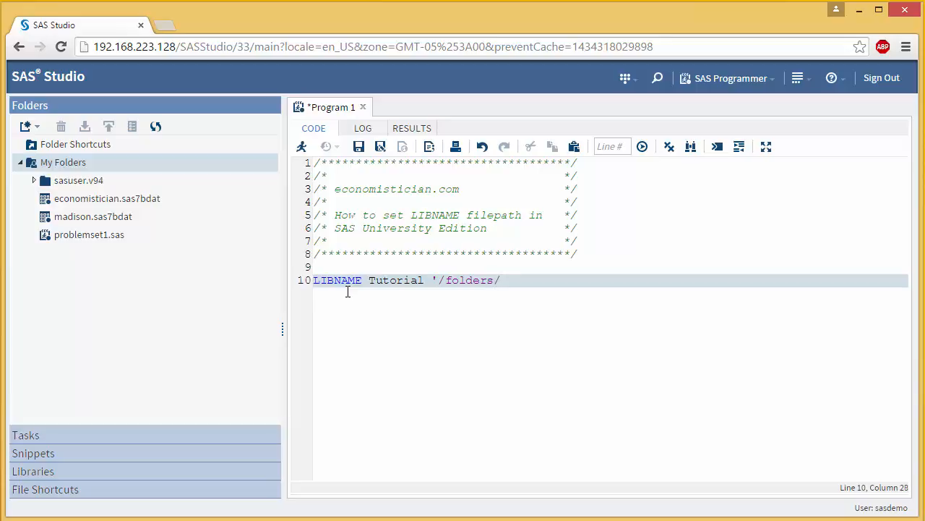
type("myfolders")
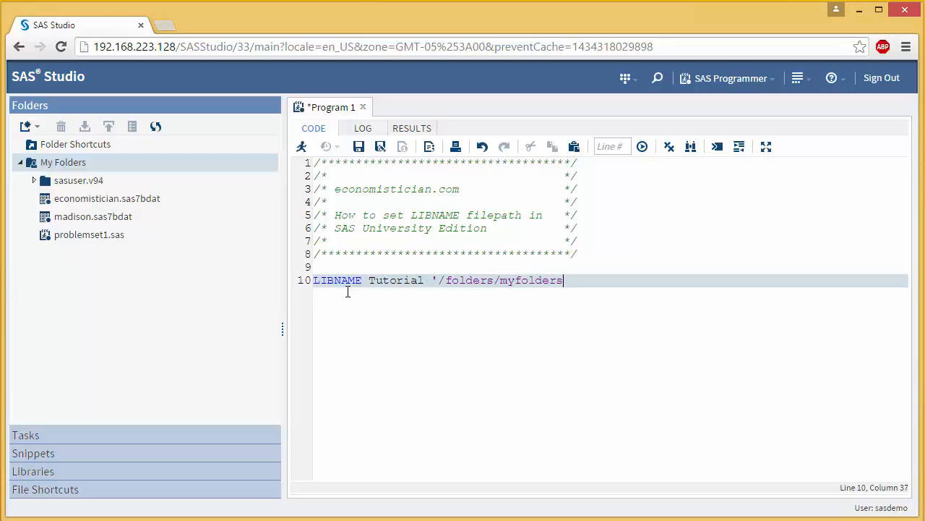
type("/';")
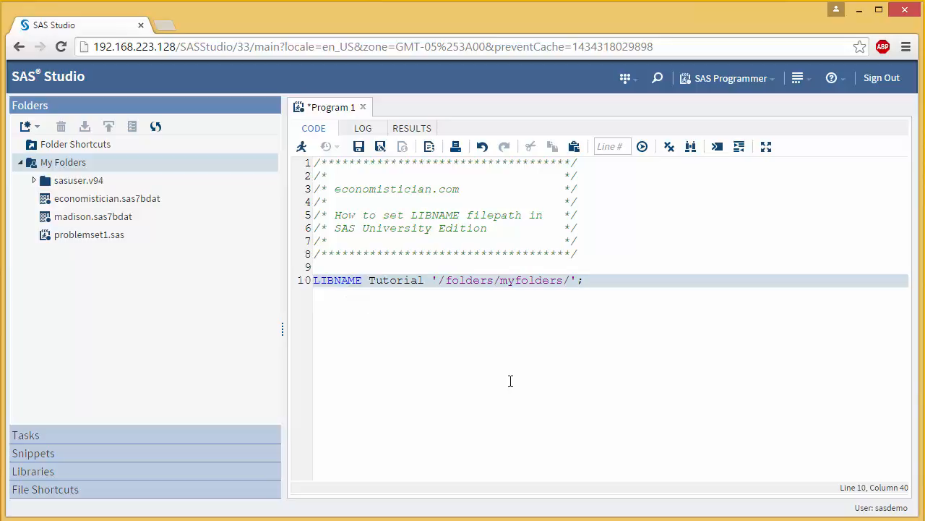
mouse_move(301, 146)
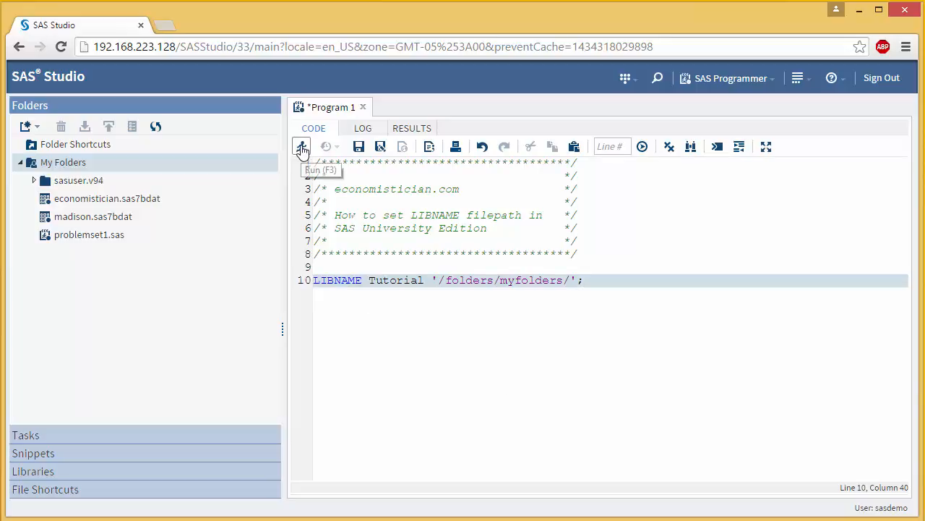
Run the program; the log reports libref TUTORIAL successfully assigned to /folders/myfolders.
left_click(301, 146)
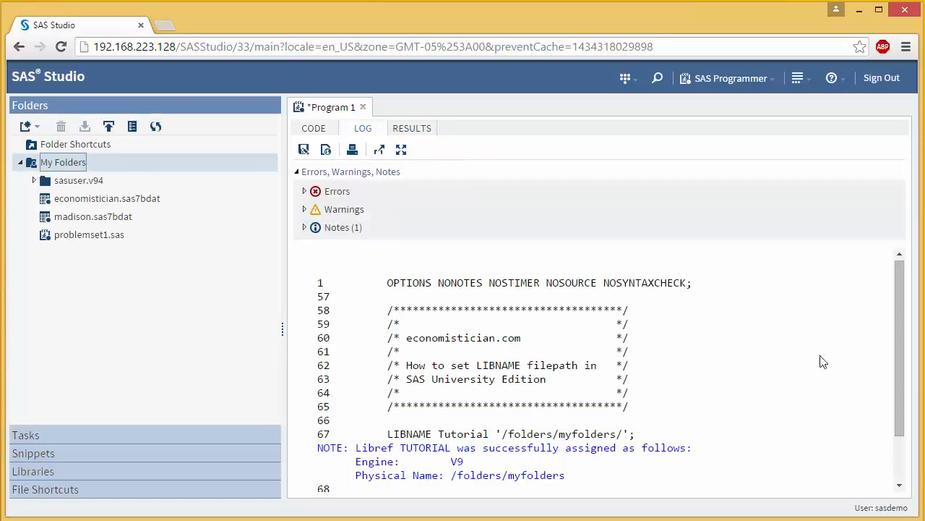
scroll("down", 3)
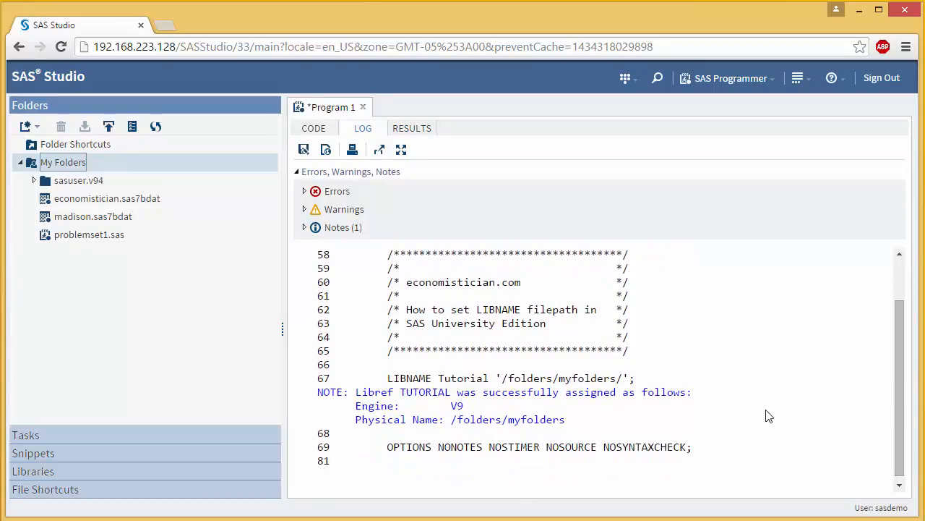
mouse_move(621, 365)
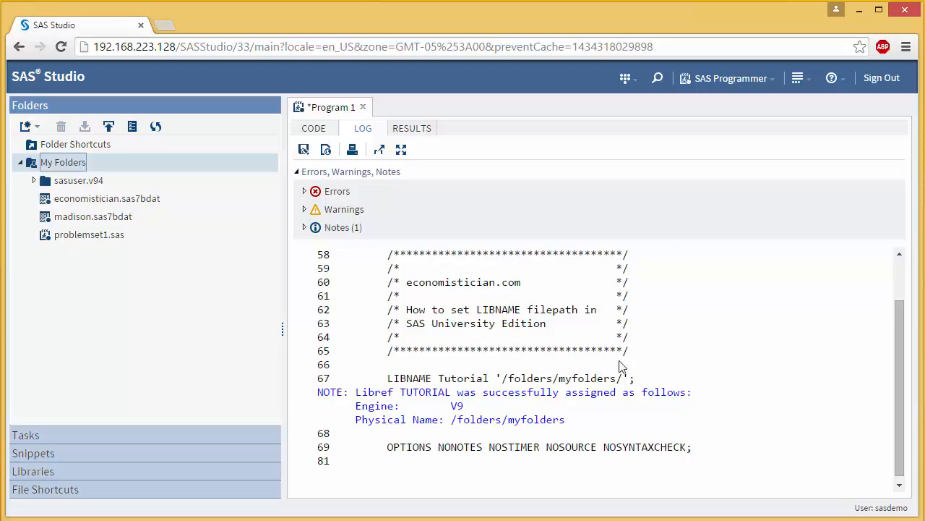